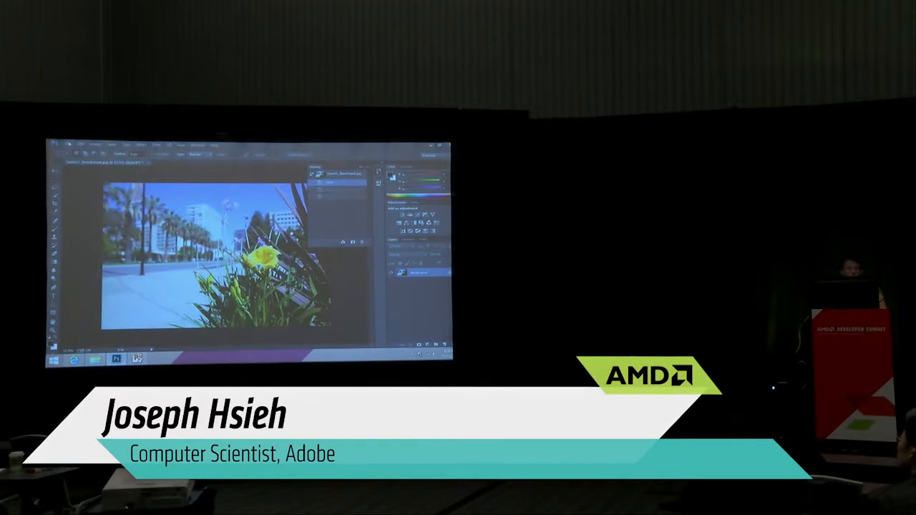
Leave Use OpenCL unchecked in Photoshop's Performance Advanced Settings preferences.
click(69, 144)
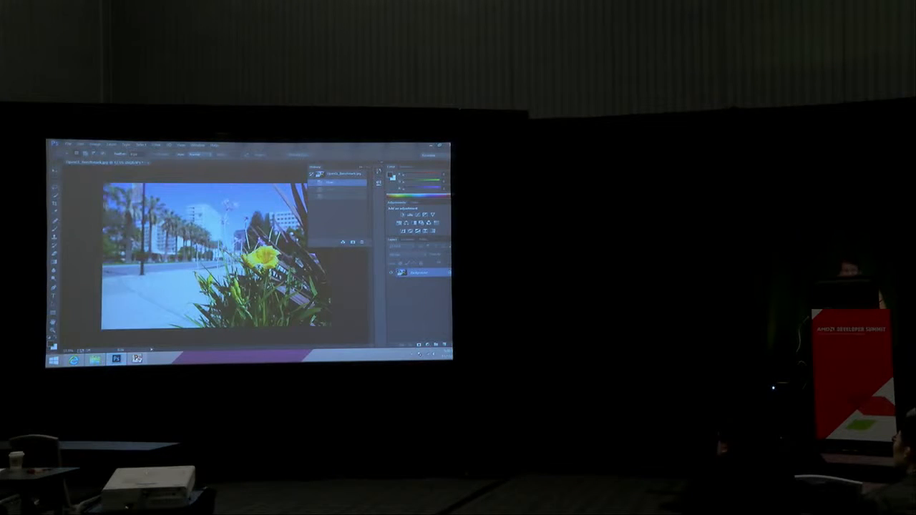
click(79, 144)
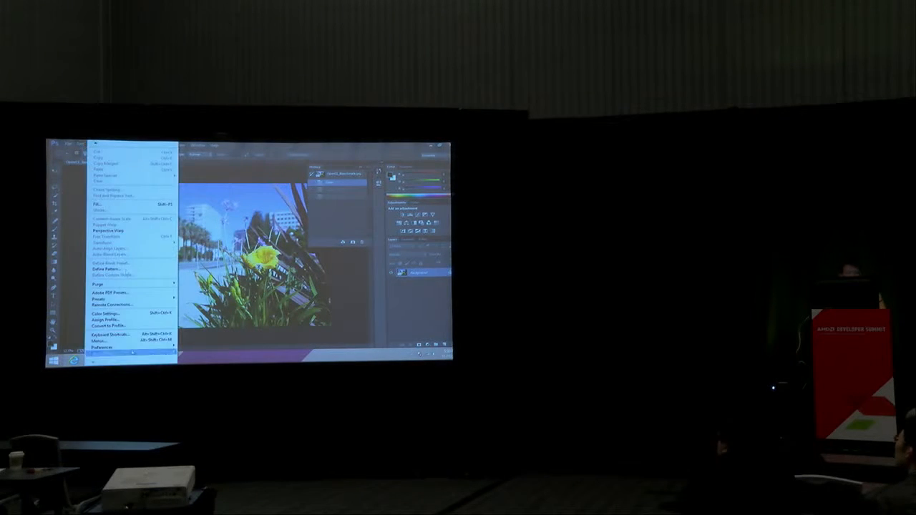
click(103, 349)
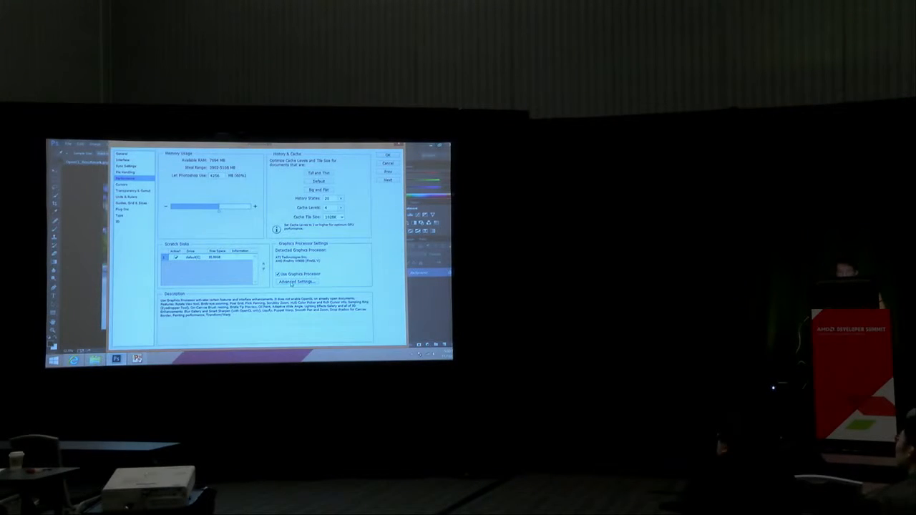
click(293, 282)
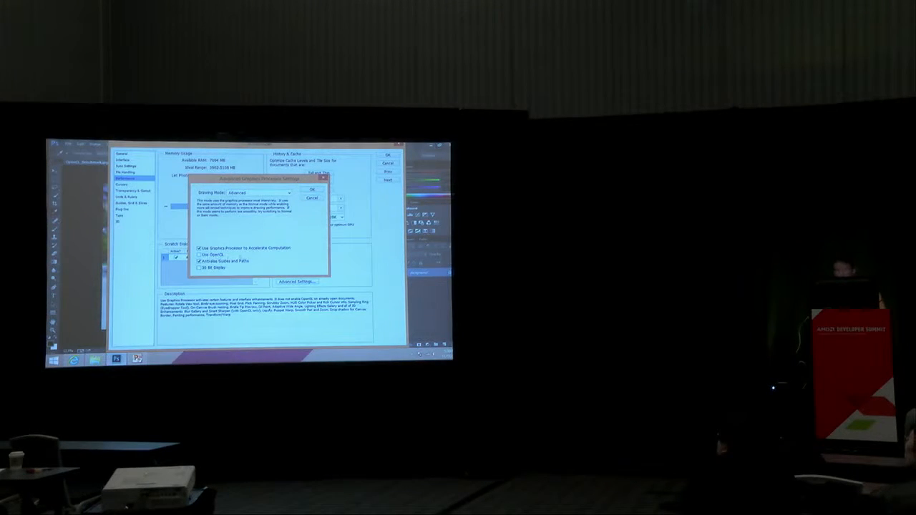
click(311, 189)
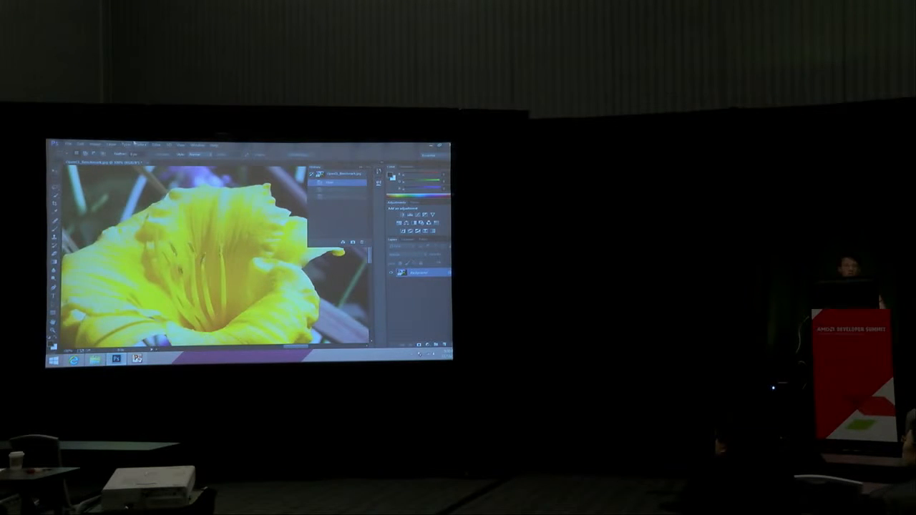
Preview Smart Sharpen on the lily at Amount 500%, Reduce Noise 10%, removing Lens Blur.
click(149, 145)
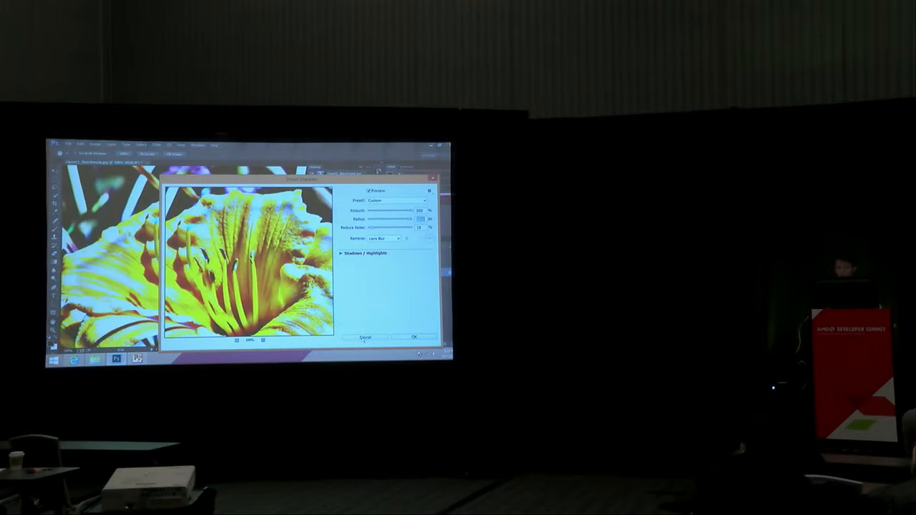
Cancel the Smart Sharpen preview and enable Use OpenCL in Performance preferences.
click(413, 337)
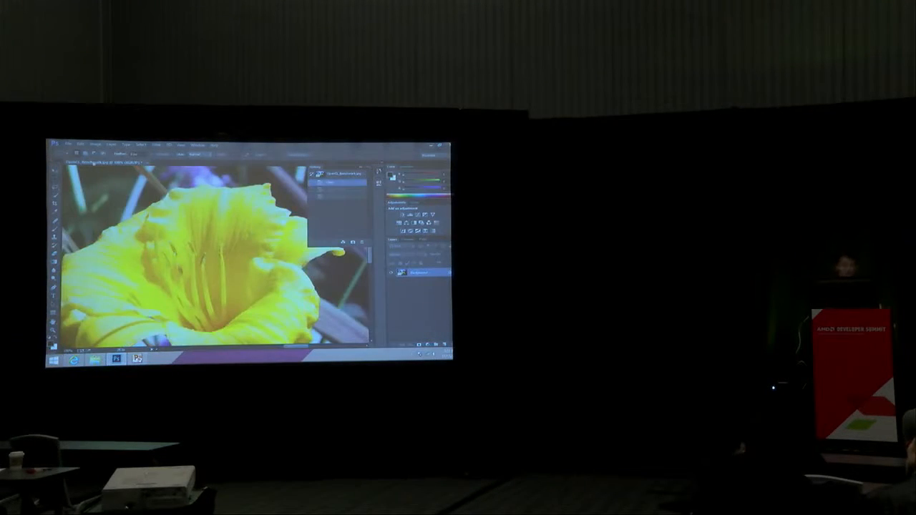
click(80, 145)
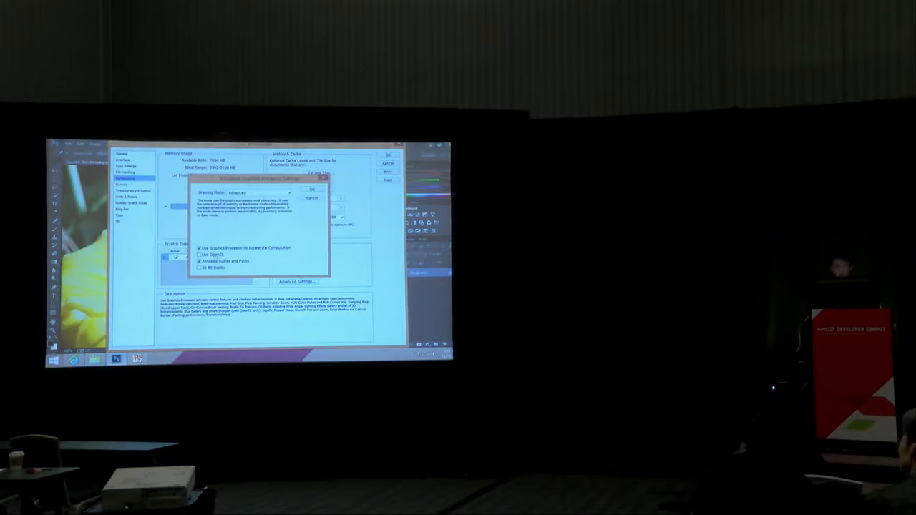
click(312, 188)
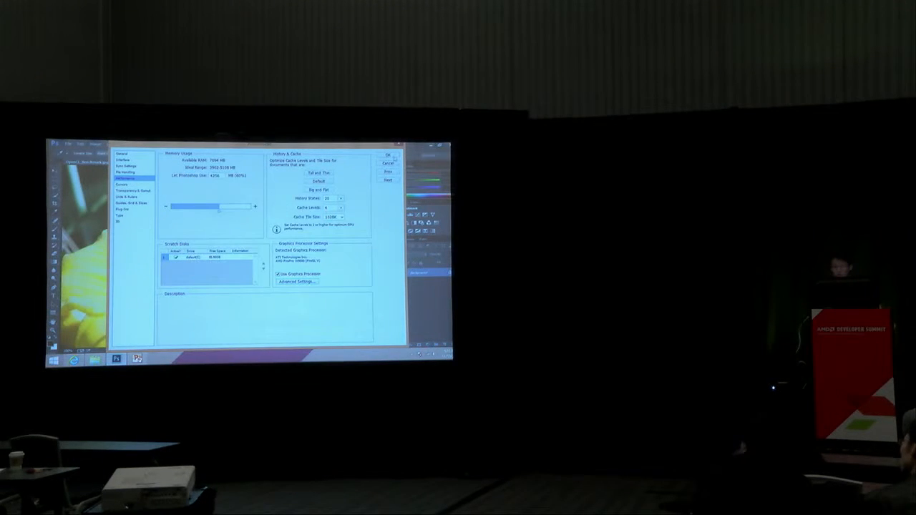
click(163, 145)
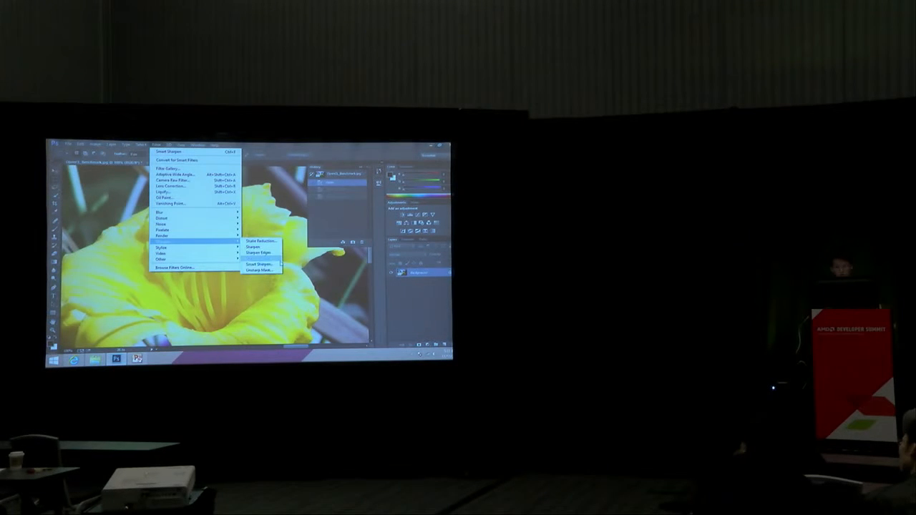
click(261, 264)
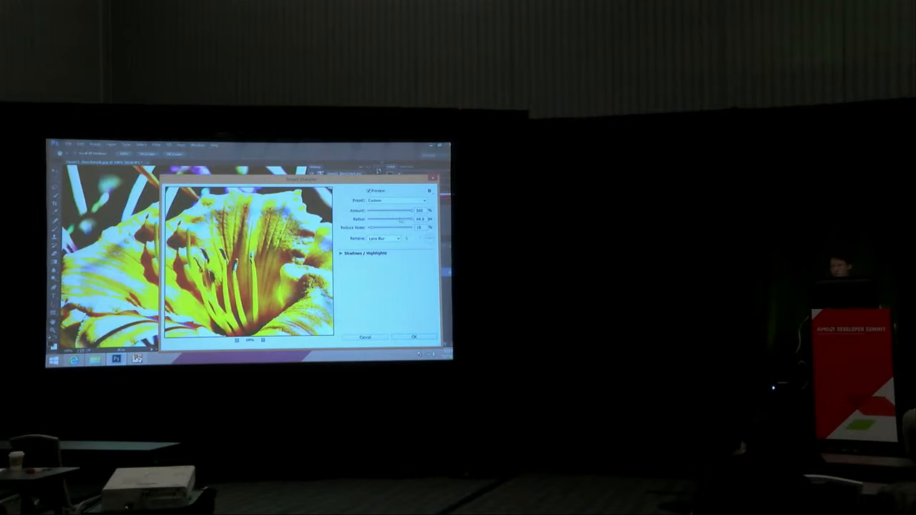
drag(415, 218, 393, 218)
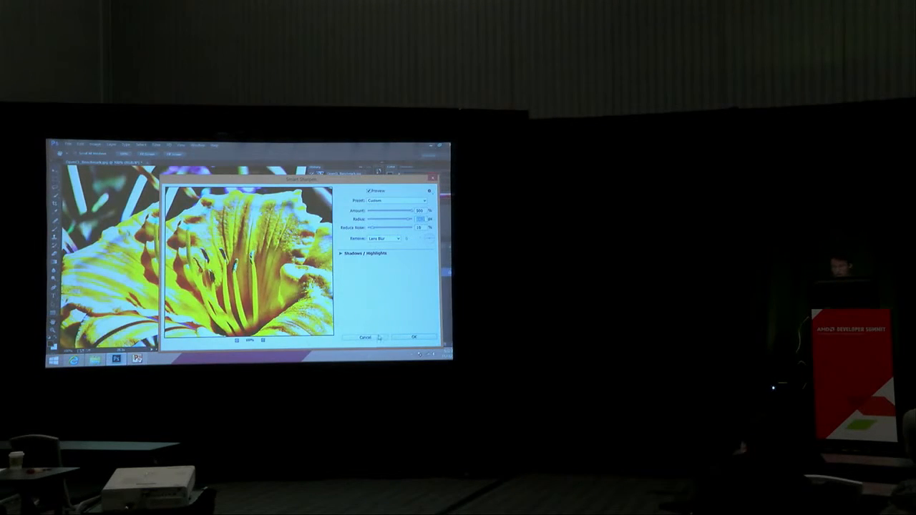
click(414, 338)
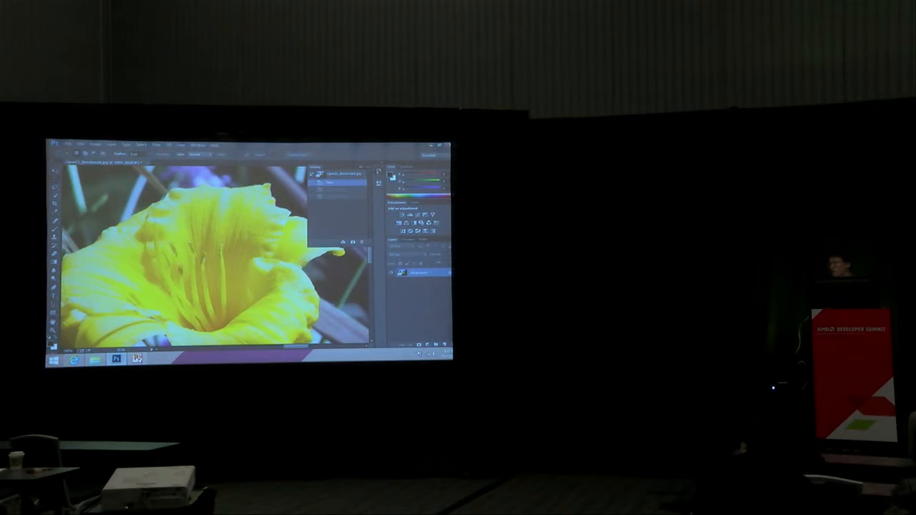